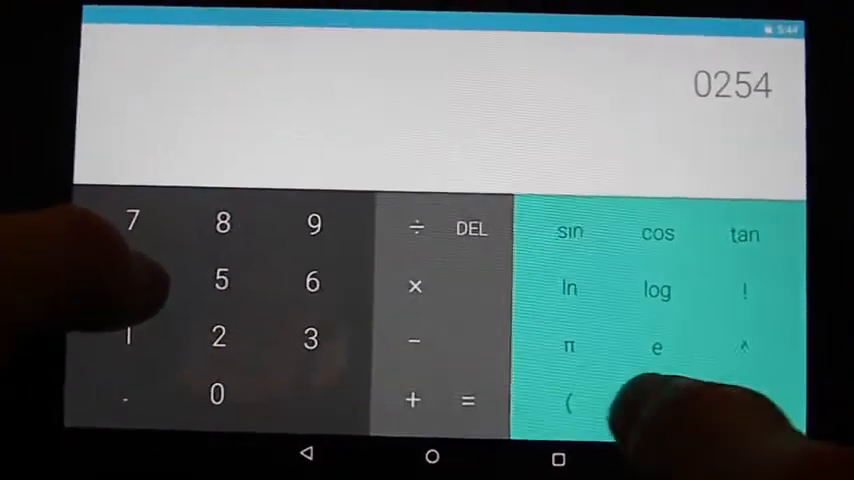
Step: Enter 259+2351 in Calculator so the live result shows 2610
left_click(413, 400)
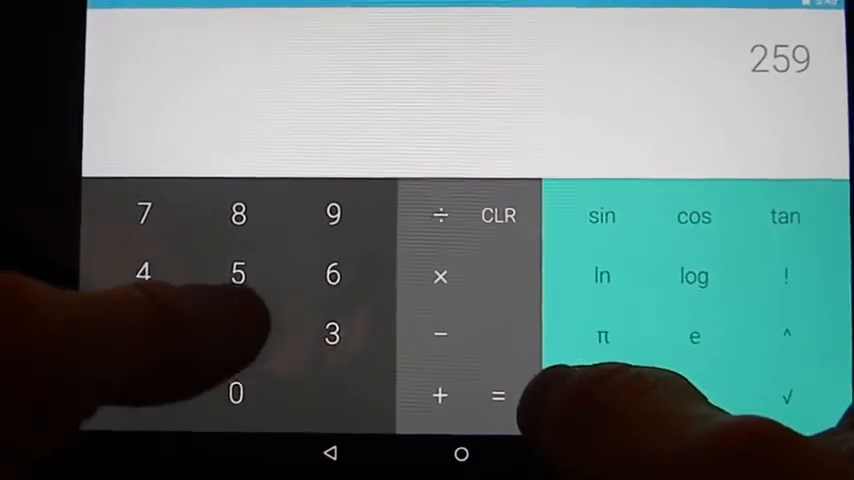
left_click(438, 397)
type("+2351")
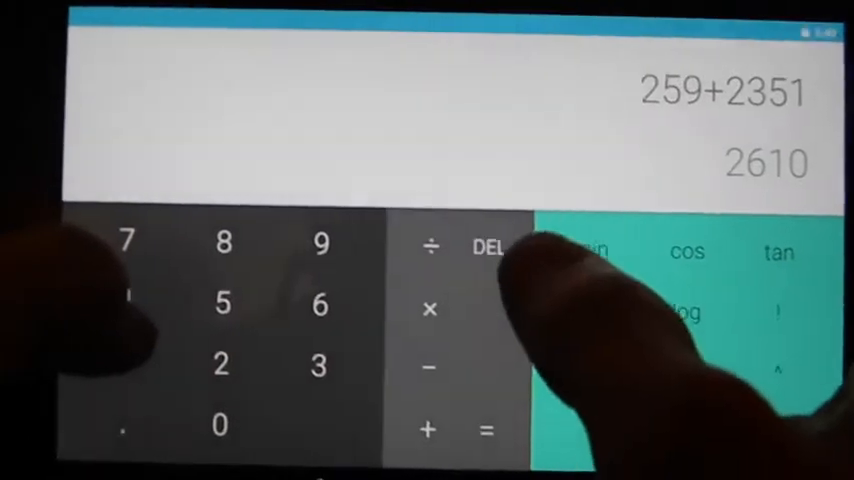
left_click(486, 430)
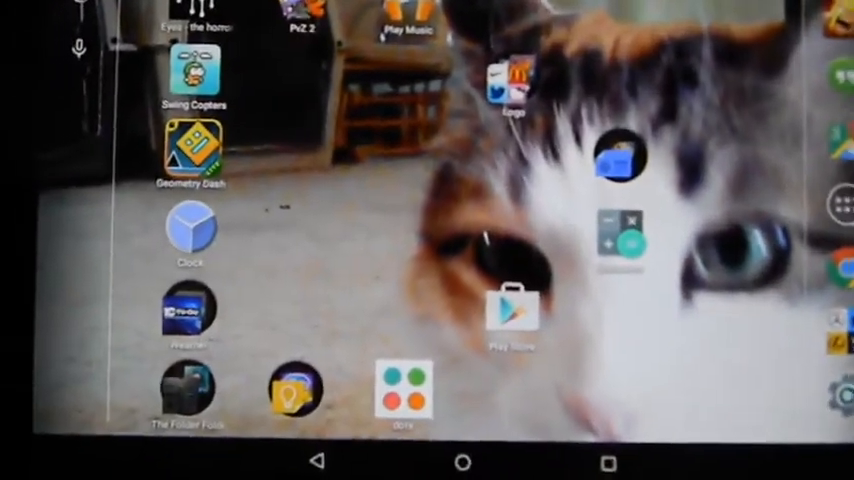
Step: Pull down Quick Settings with brightness, Wi-Fi and Bluetooth toggles
scroll("down", 3)
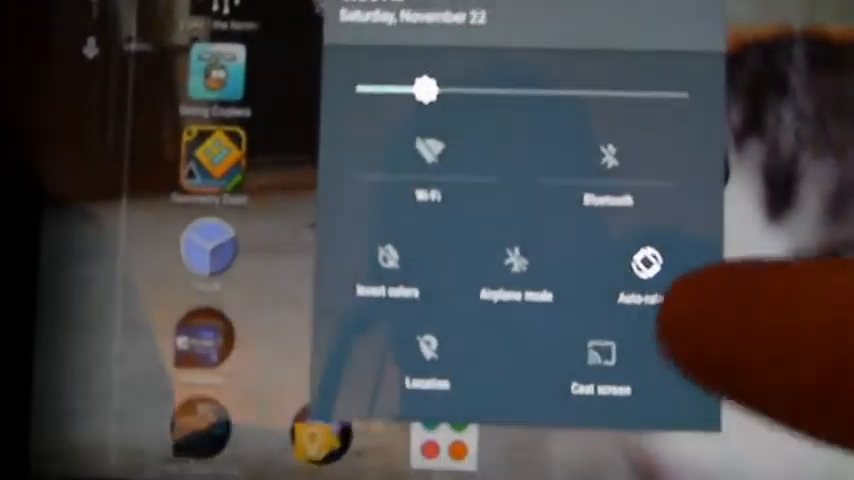